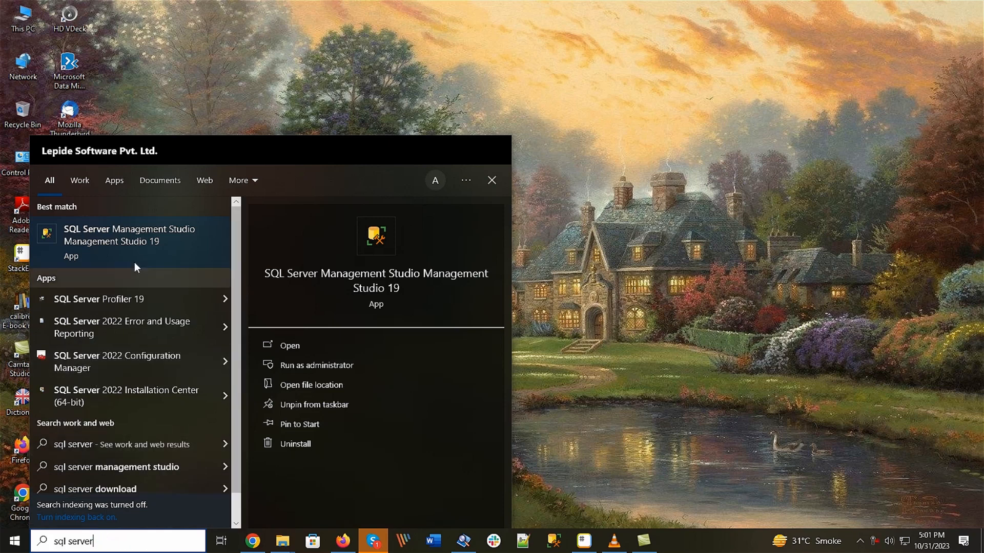
Step: Launch SQL Server Management Studio 19 from the Windows Search results
left_click(290, 344)
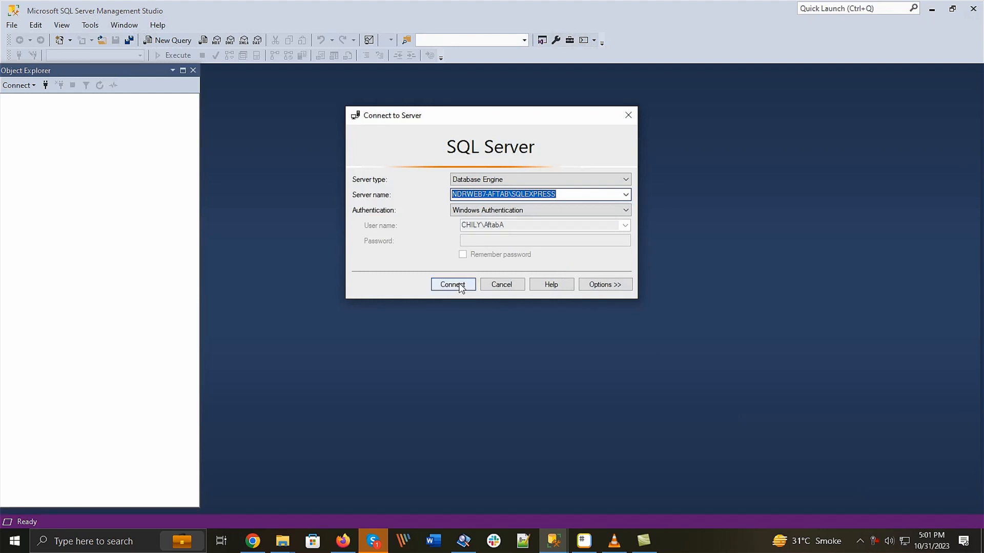
Step: Connect to the local SQLEXPRESS server using Windows Authentication
left_click(453, 284)
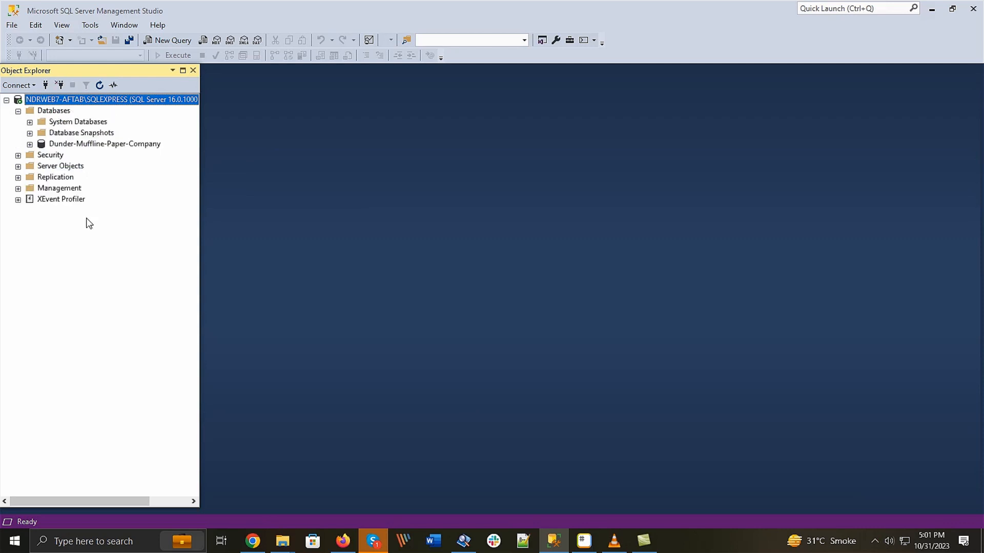
Step: Restore Dunder-Muffline-Paper-Company via Tasks > Restore > Database and confirm the success message
right_click(104, 144)
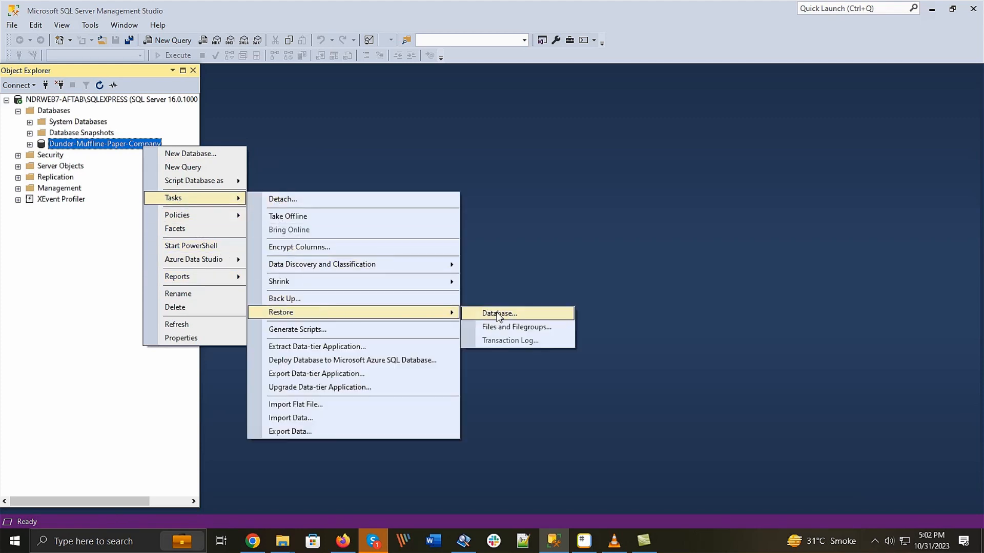
left_click(498, 313)
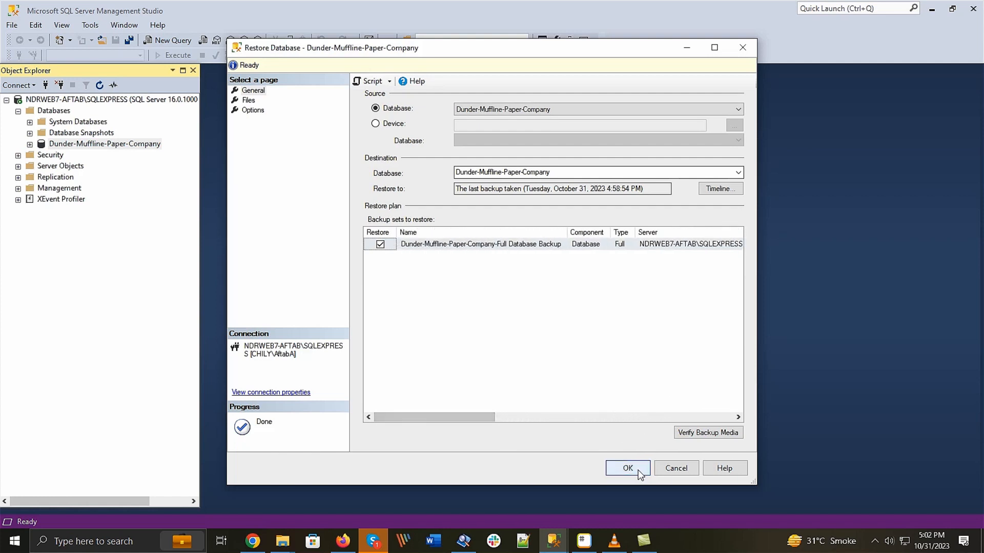
left_click(627, 467)
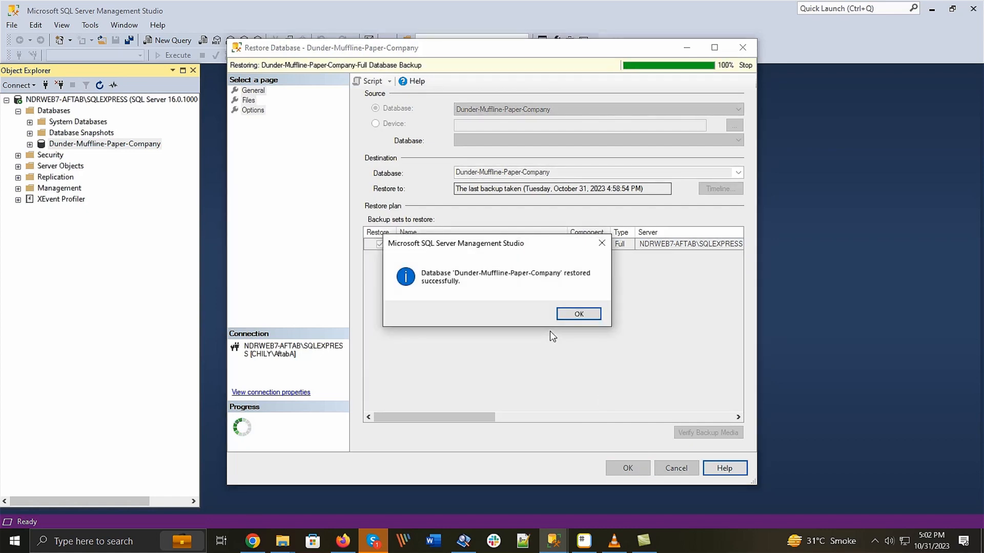
left_click(578, 314)
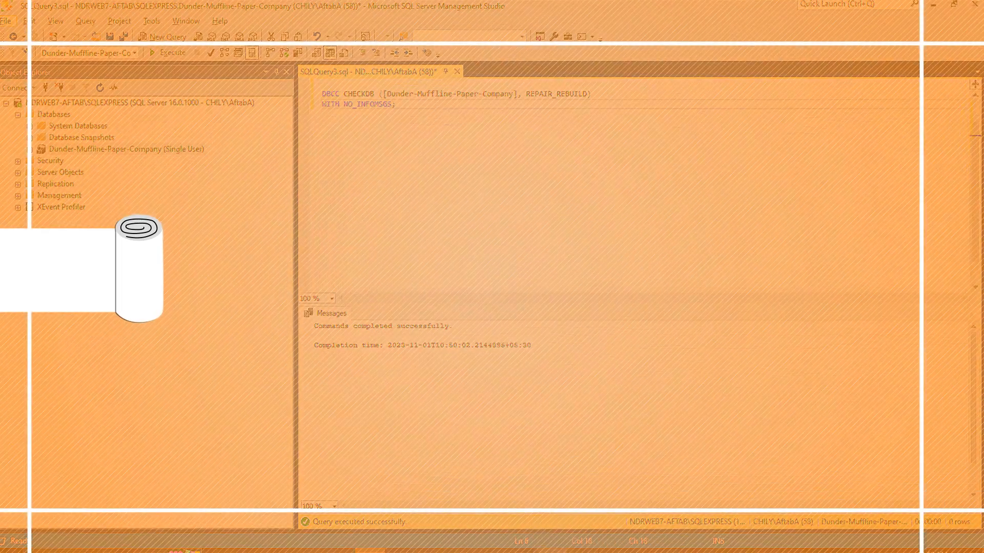
Step: Open a context menu in the query window for the DBCC CHECKDB repair
right_click(277, 337)
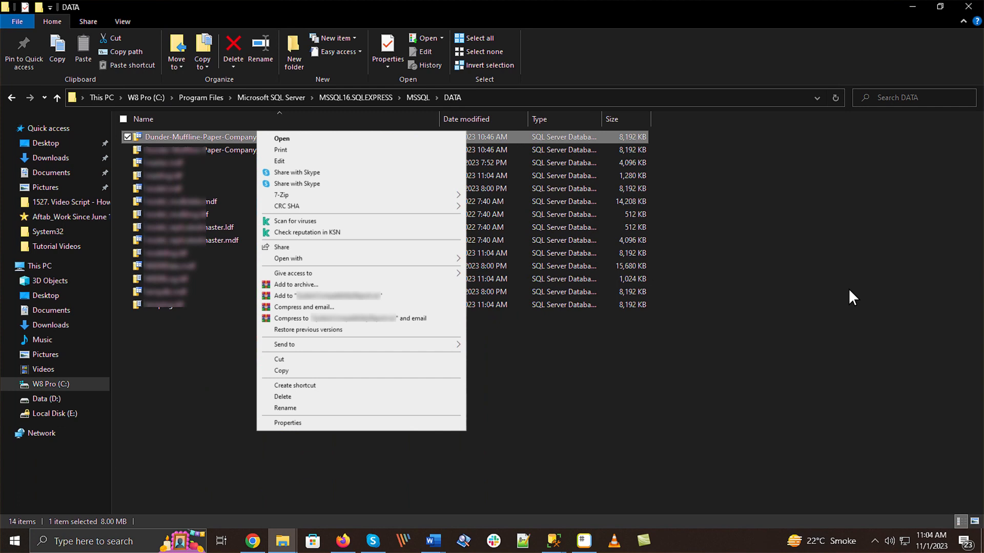
mouse_move(292, 380)
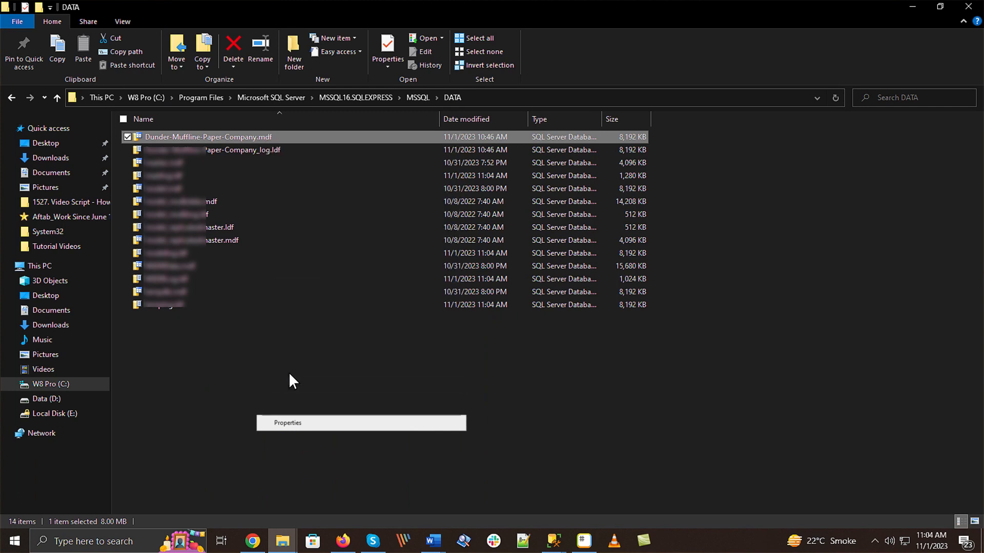
Step: Open the context menu of Dunder-Muffline-Paper-Company.mdf in the SQL Server DATA folder
right_click(207, 136)
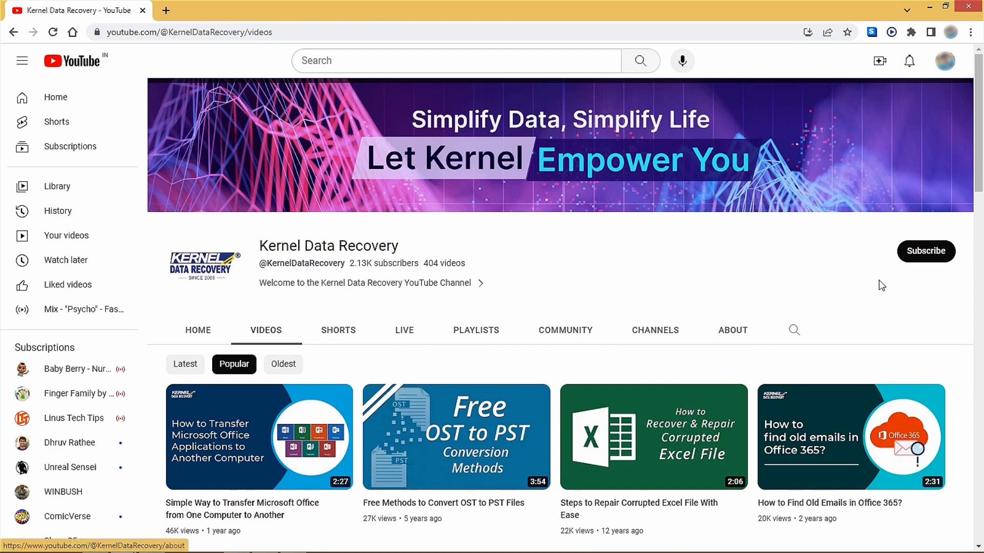
Step: Subscribe to the Kernel Data Recovery YouTube channel
left_click(925, 251)
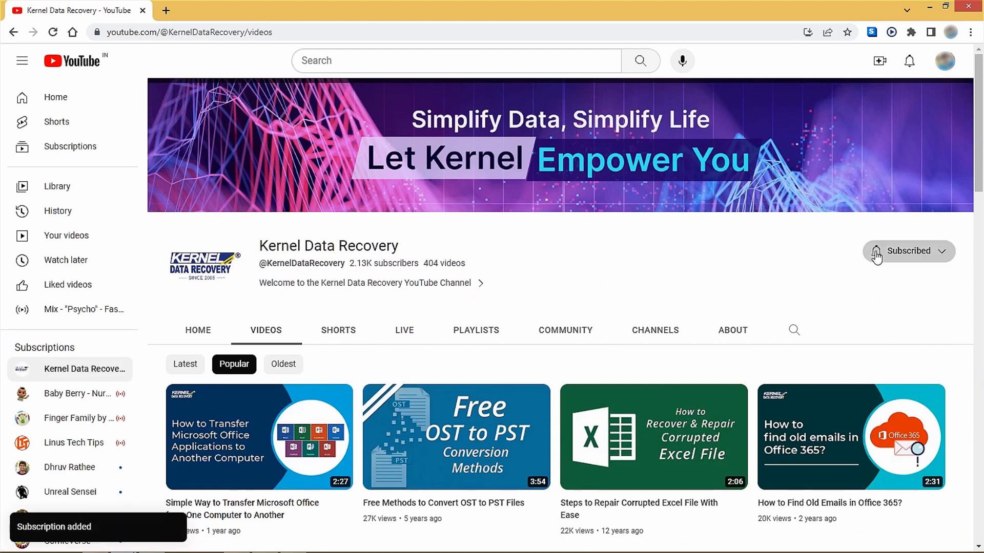